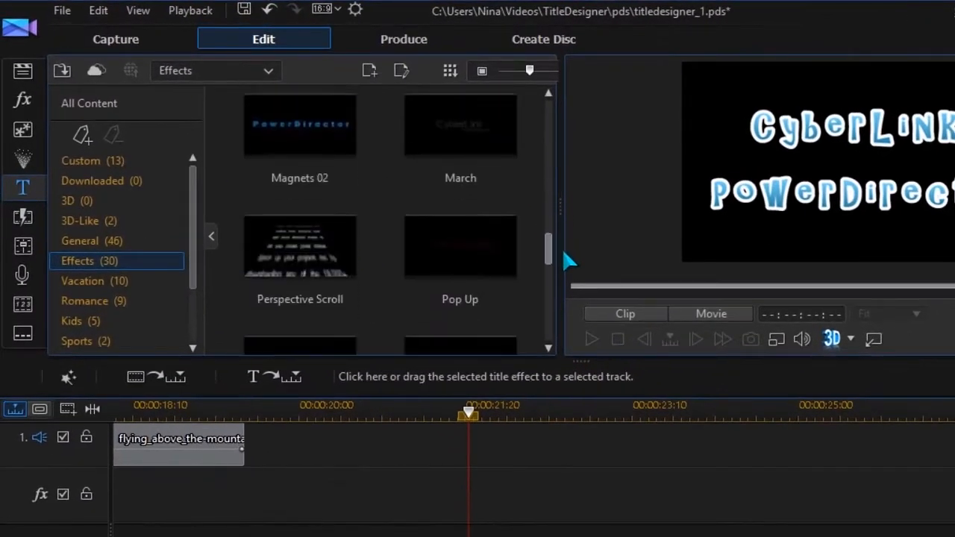
- Show the Sparkling title templates and preview Movie - Opening 2
{"action": "left_click", "coordinate": [85, 321]}
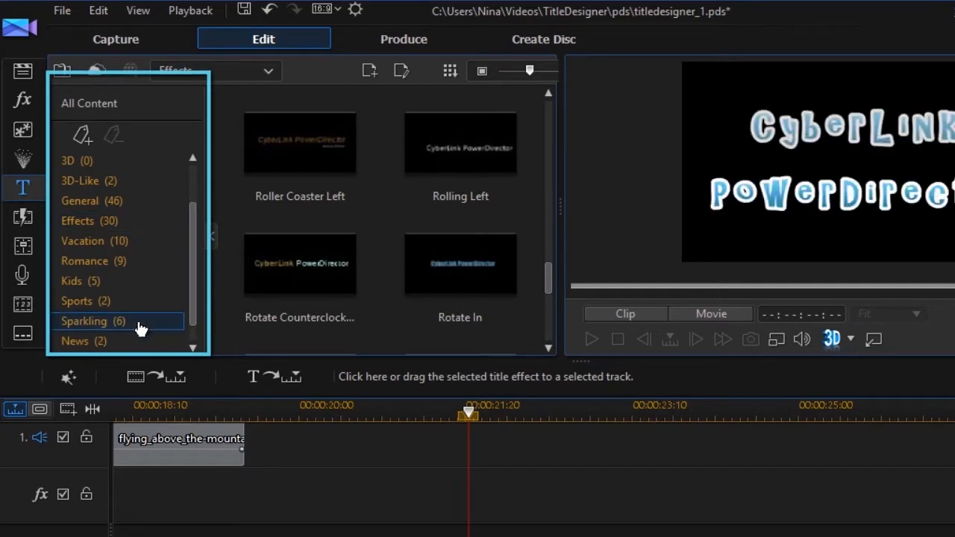
{"action": "left_click", "coordinate": [84, 321]}
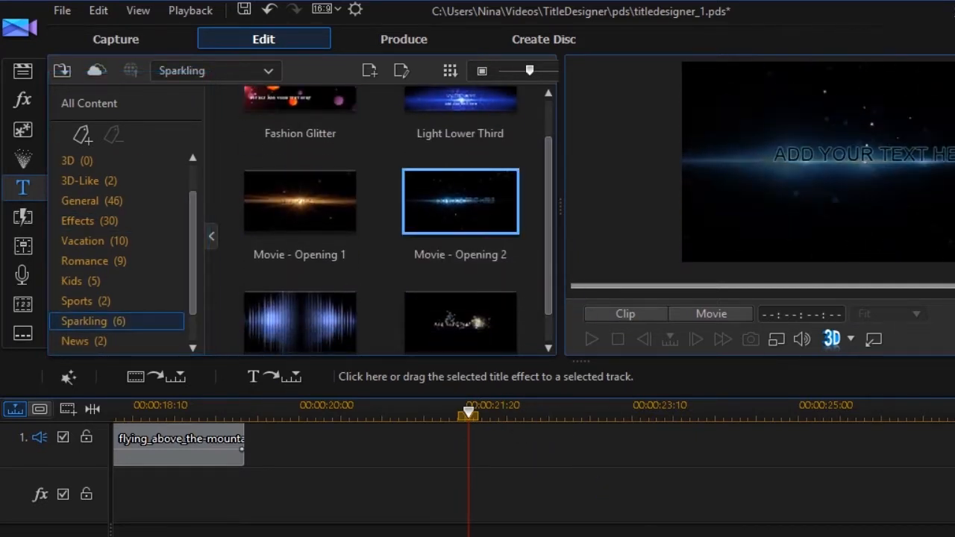
{"action": "left_click", "coordinate": [78, 220]}
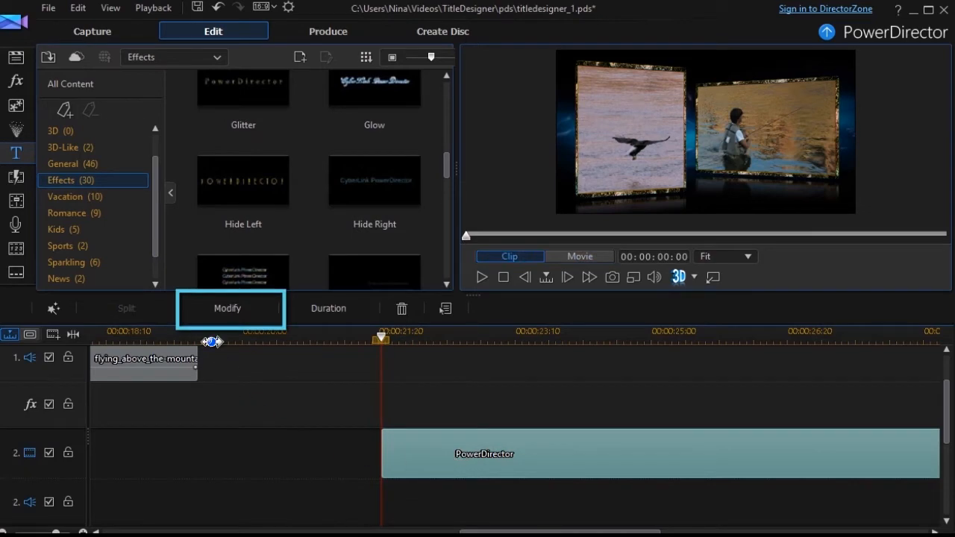
- Open the title clip on track 2 in Title Designer
{"action": "left_click", "coordinate": [227, 309]}
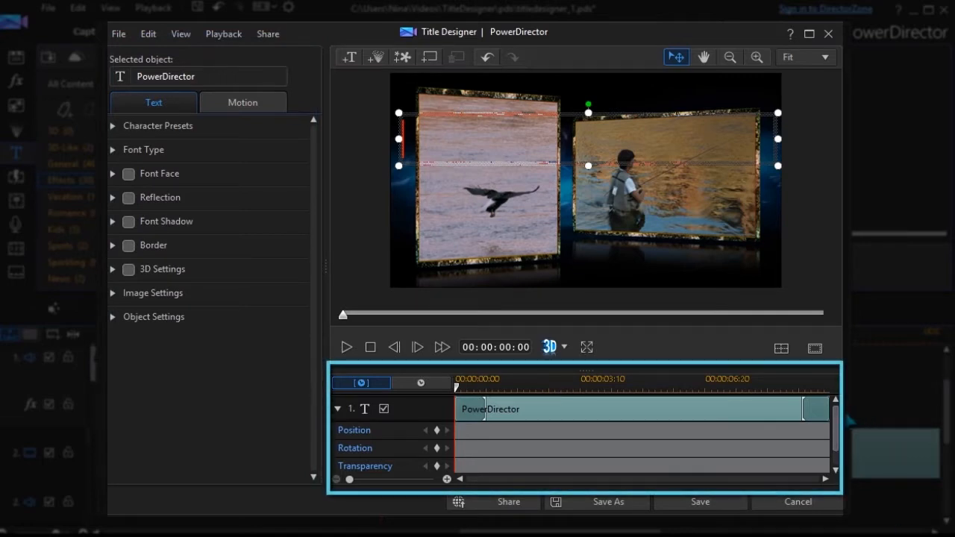
- Set the font to Segoe UI Semibold and retype the title as 'Fishing tonight'
{"action": "scroll", "scroll_direction": "down", "scroll_amount": 3}
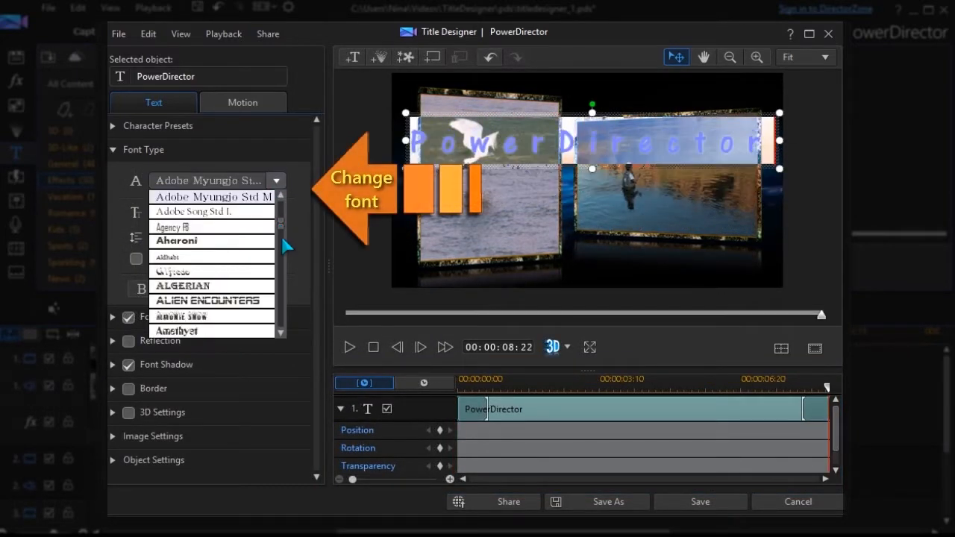
{"action": "scroll", "scroll_direction": "down", "scroll_amount": 3}
{"action": "type", "text": "F"}
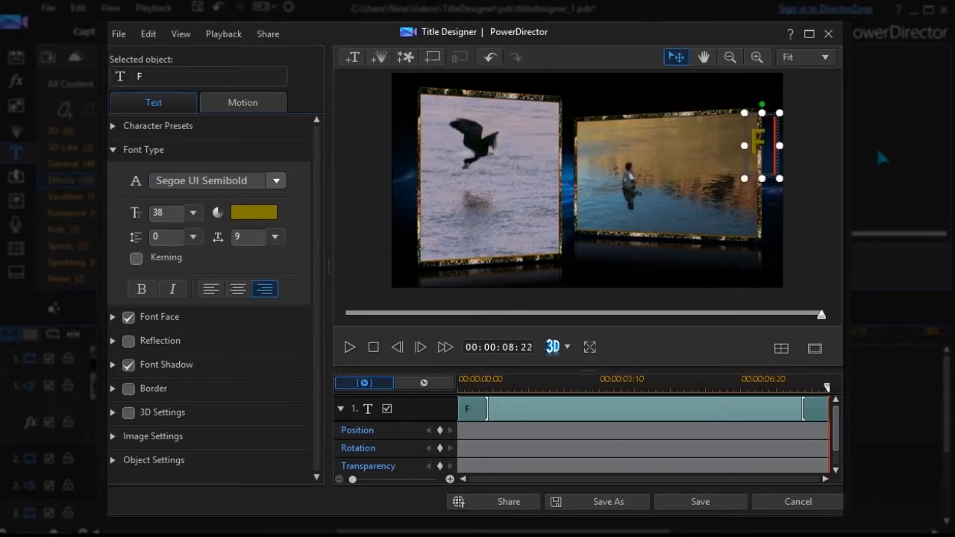
{"action": "type", "text": "ishing tonight"}
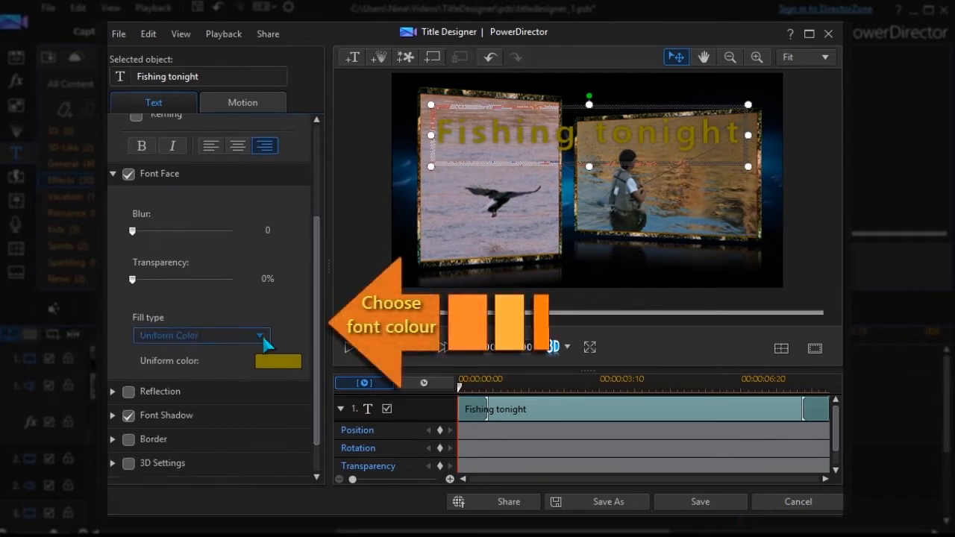
- Apply a 2 Color Gradient fill from yellow to dark red
{"action": "left_click", "coordinate": [201, 335]}
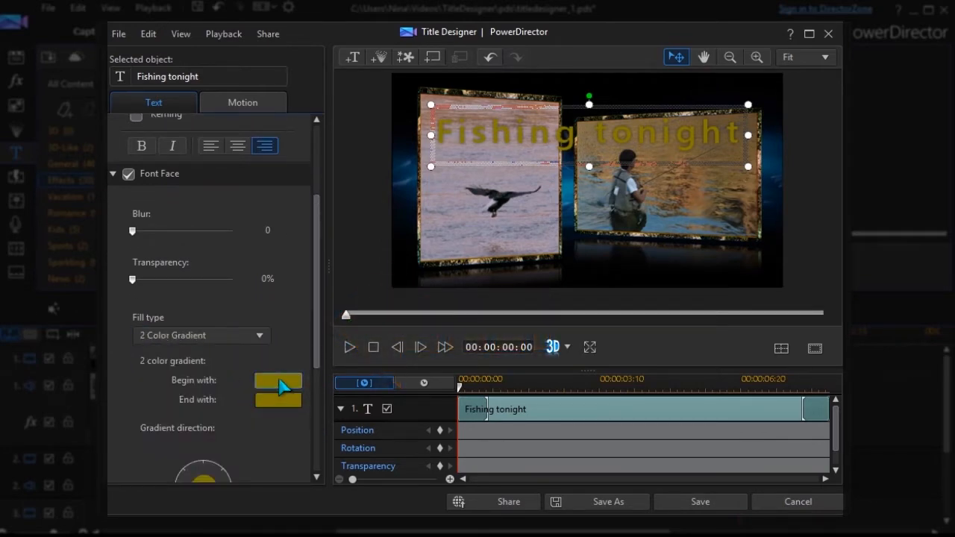
{"action": "left_click", "coordinate": [277, 382]}
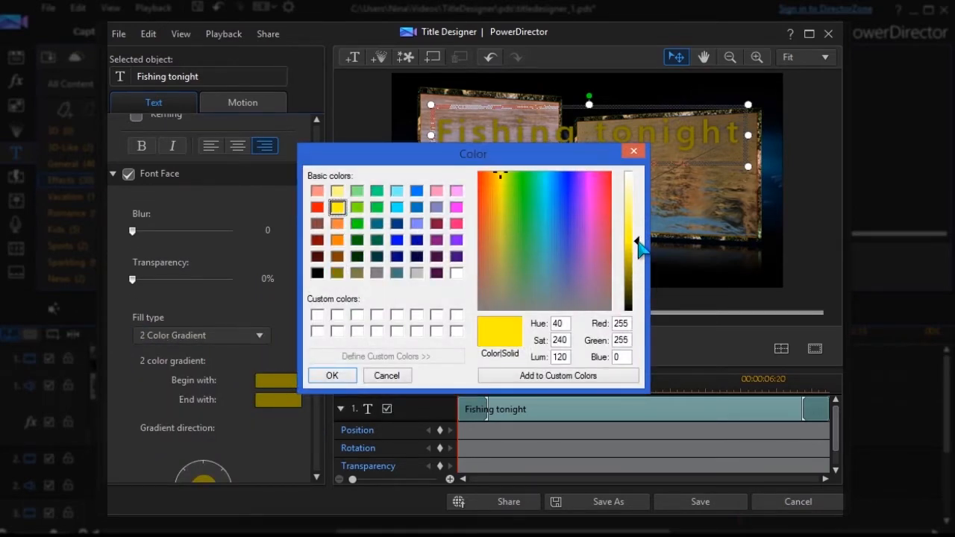
{"action": "left_click", "coordinate": [332, 375]}
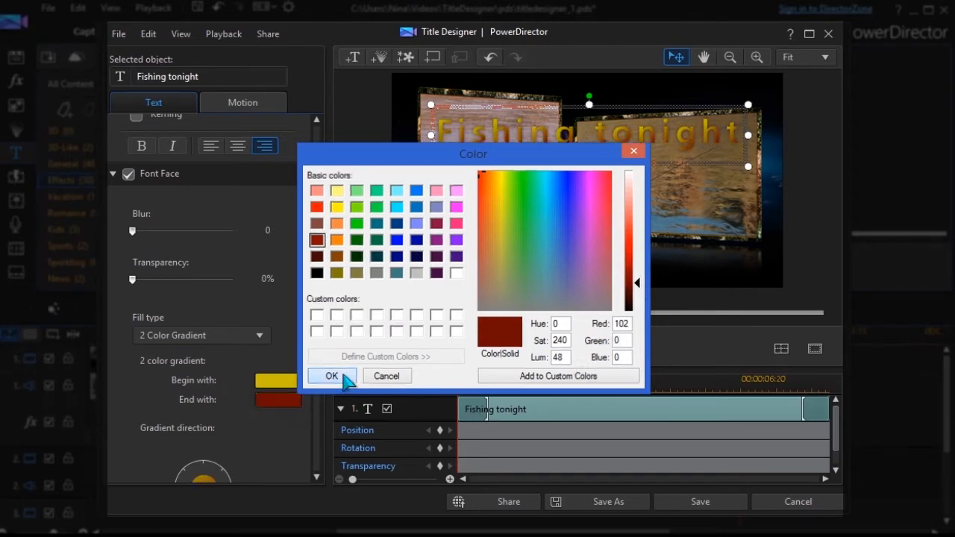
{"action": "left_click", "coordinate": [331, 376]}
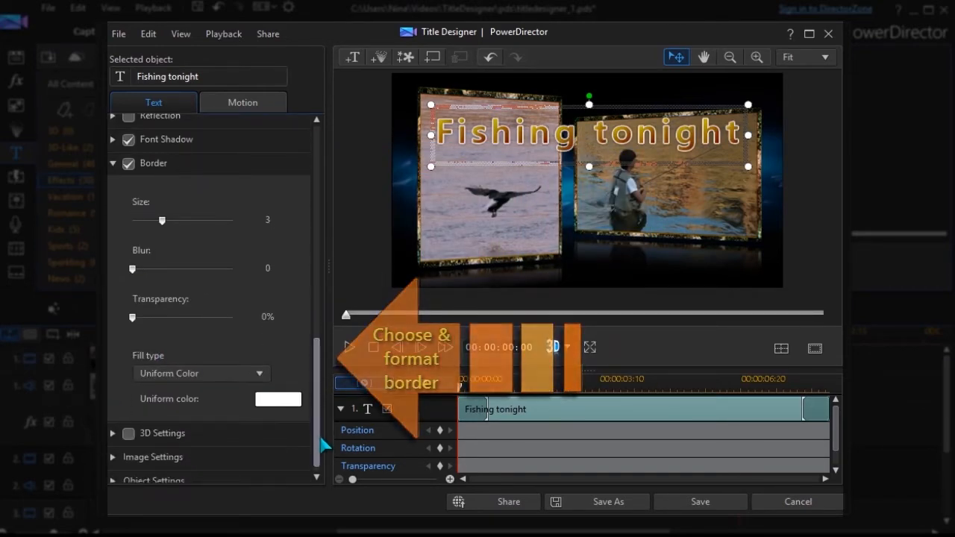
- Make the text border dark red and expand the Font Shadow settings
{"action": "left_click", "coordinate": [278, 399]}
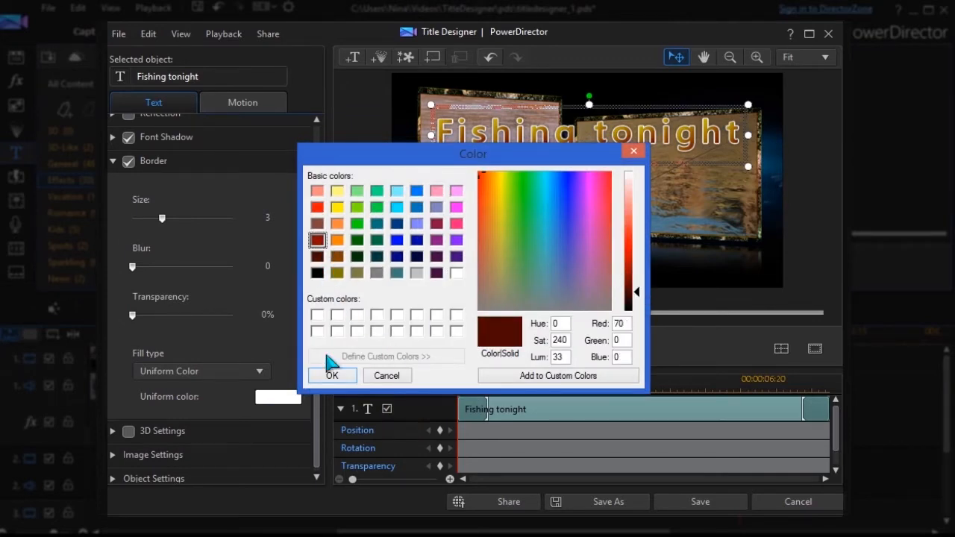
{"action": "left_click", "coordinate": [332, 375]}
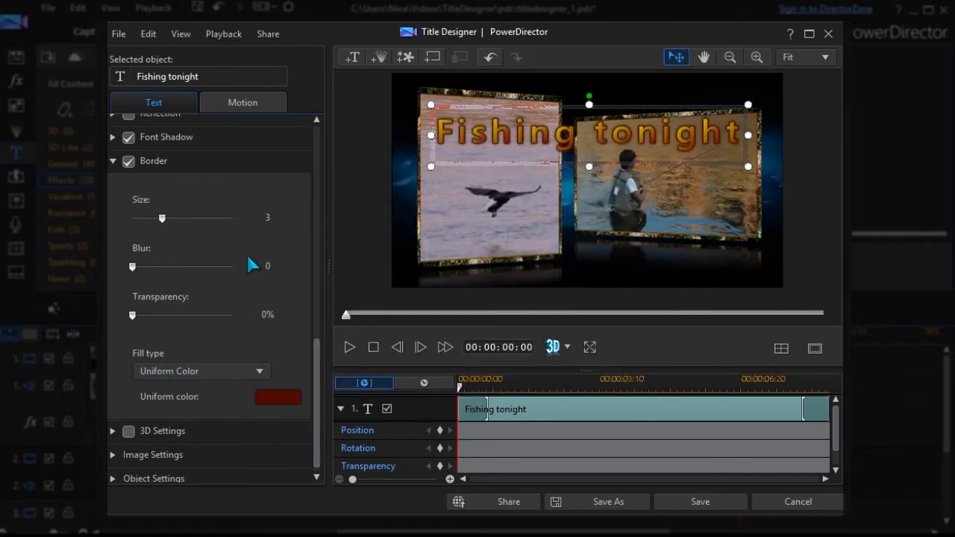
{"action": "left_click", "coordinate": [291, 222]}
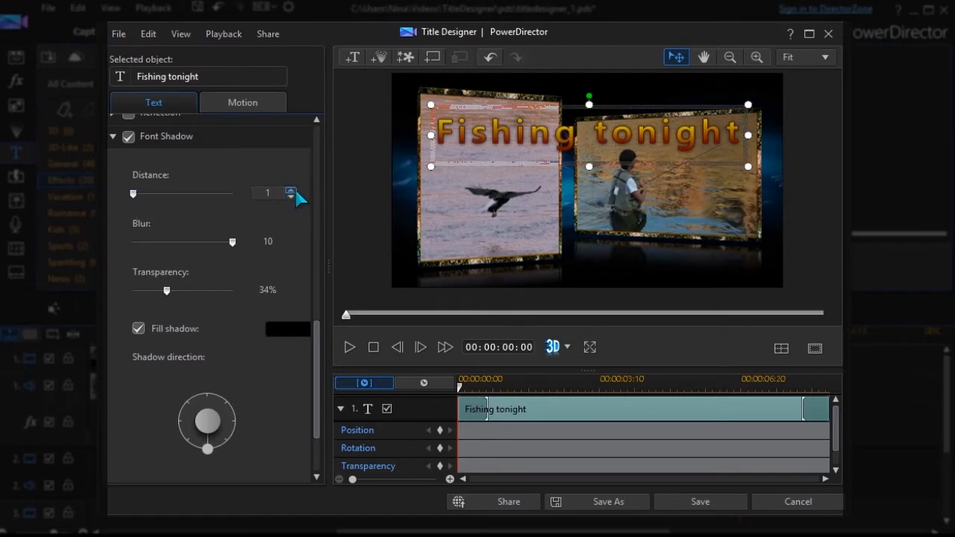
- Set shadow distance 2 and transparency 28%, moving the ending effect earlier
{"action": "left_click_drag", "start_coordinate": [166, 290], "coordinate": [179, 290]}
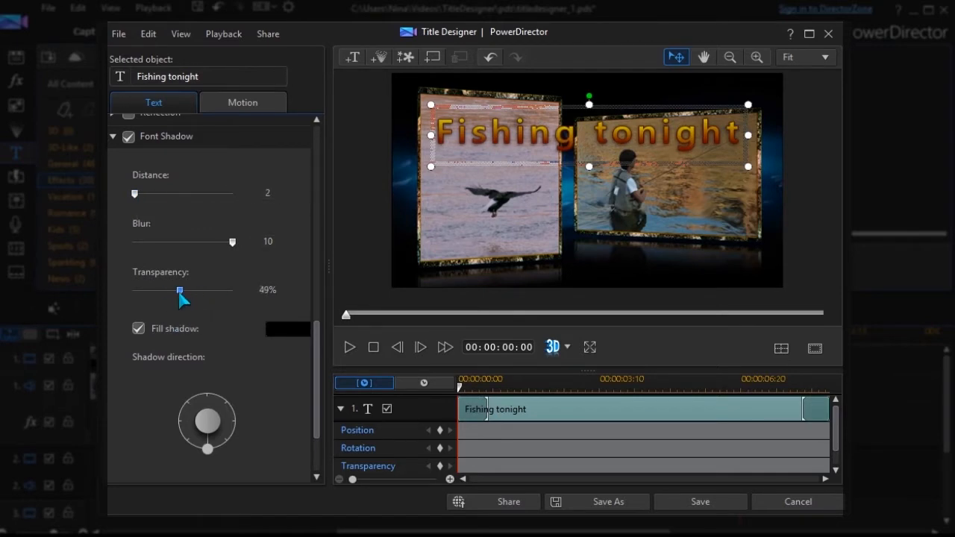
{"action": "left_click_drag", "start_coordinate": [179, 291], "coordinate": [157, 291]}
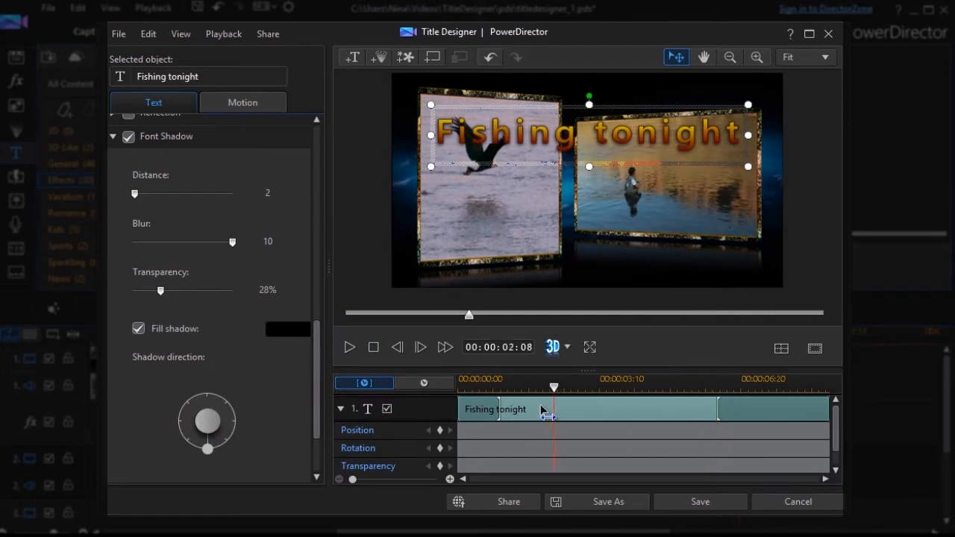
{"action": "left_click", "coordinate": [350, 346]}
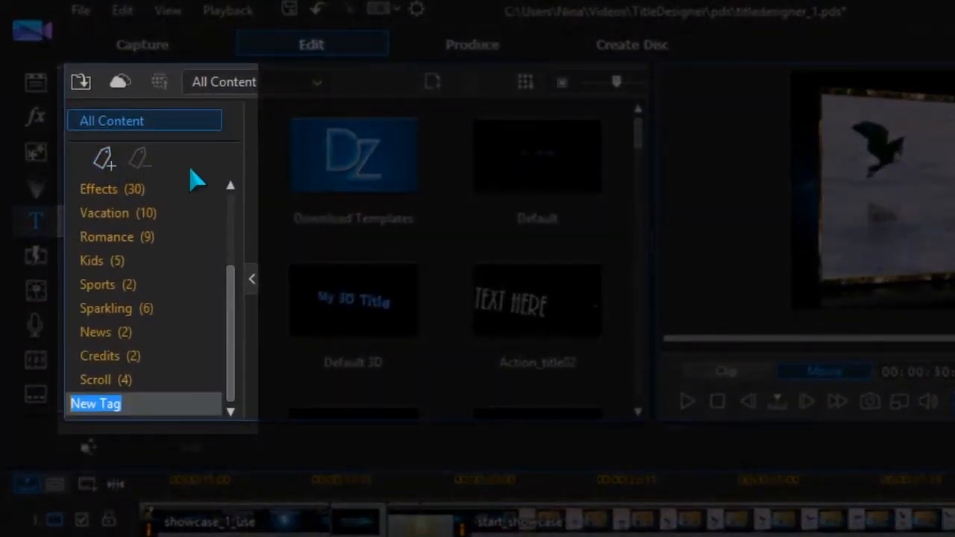
- Save the title as custom template 'Fishing tonight' under the 'My own' tag
{"action": "type", "text": "My own (2"}
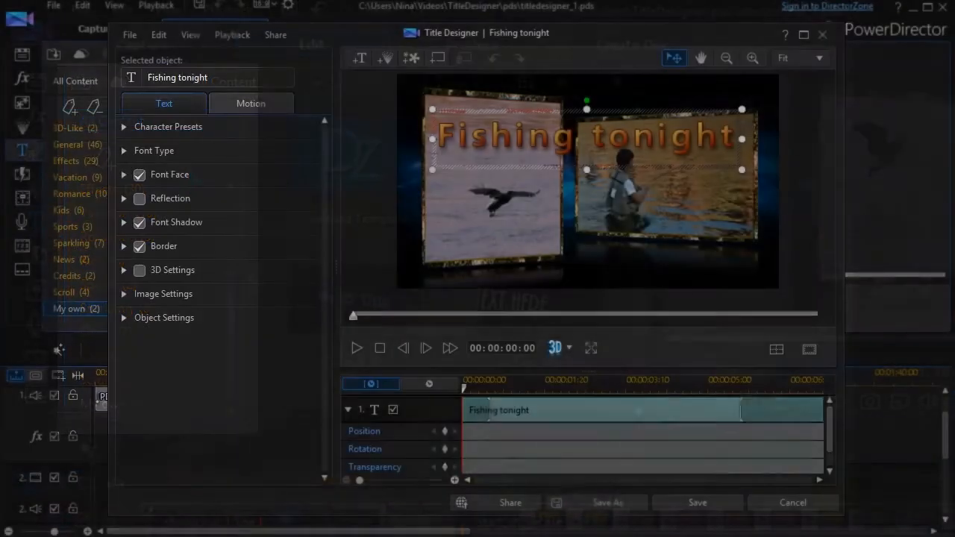
{"action": "left_click", "coordinate": [607, 502]}
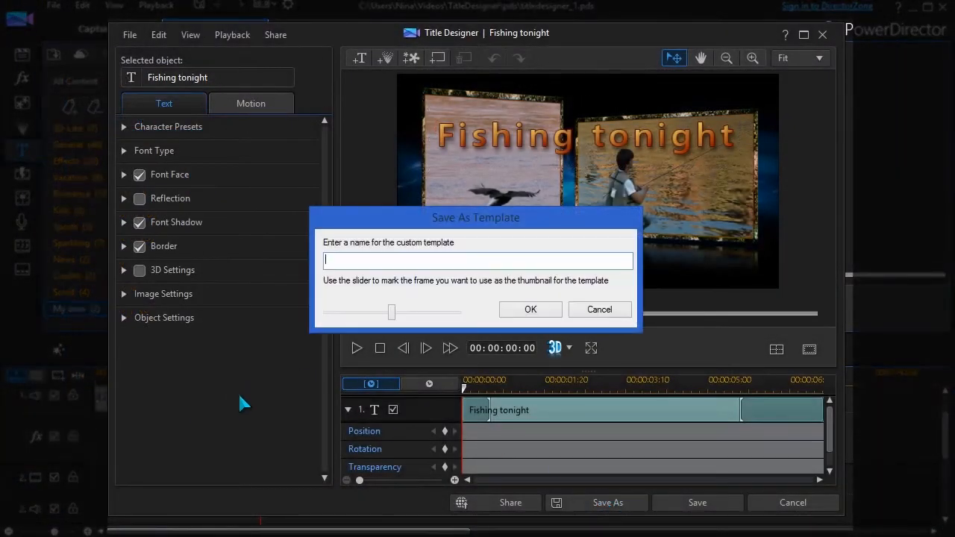
{"action": "type", "text": "Fishi"}
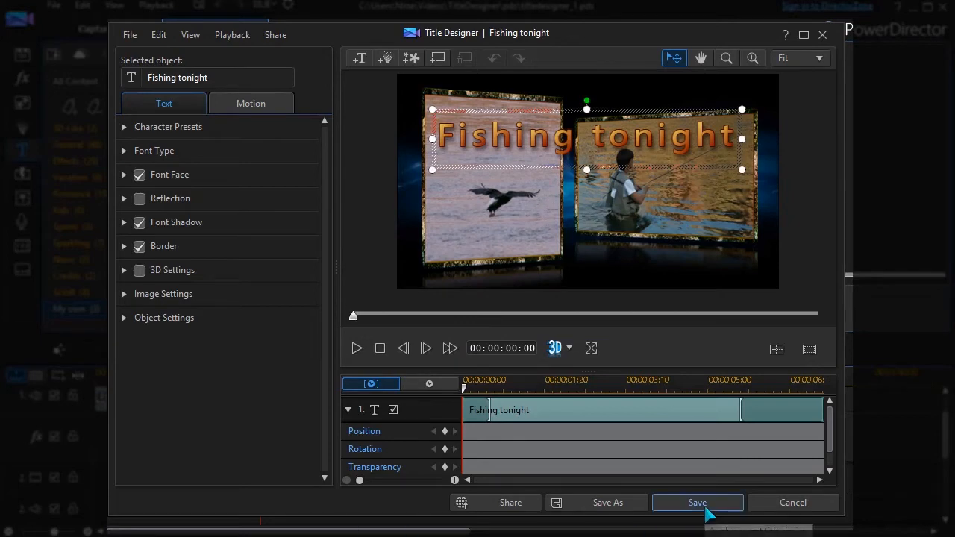
{"action": "left_click", "coordinate": [697, 502]}
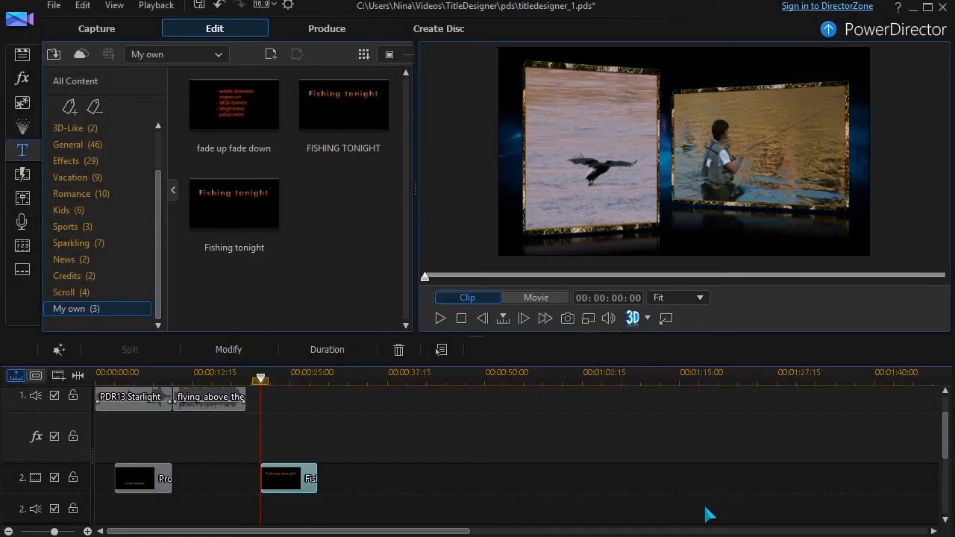
{"action": "mouse_move", "coordinate": [276, 418]}
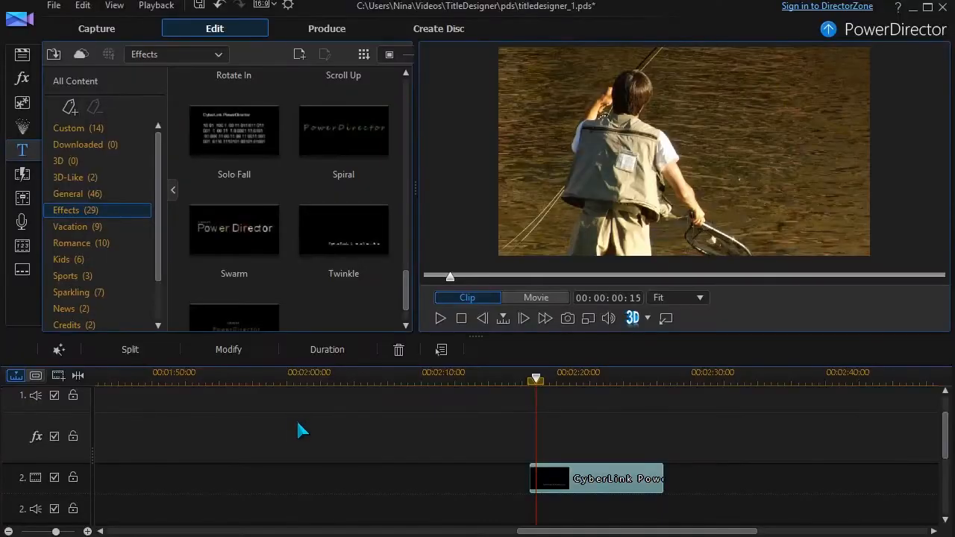
- Preview the Twinkle effects title and open the track 2 title clip in Title Designer
{"action": "left_click", "coordinate": [344, 230]}
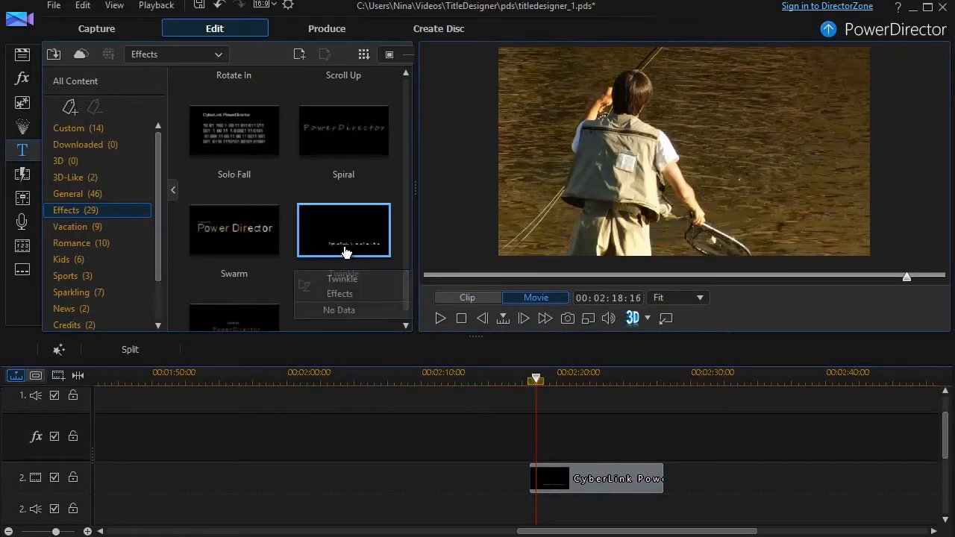
{"action": "left_click", "coordinate": [344, 230]}
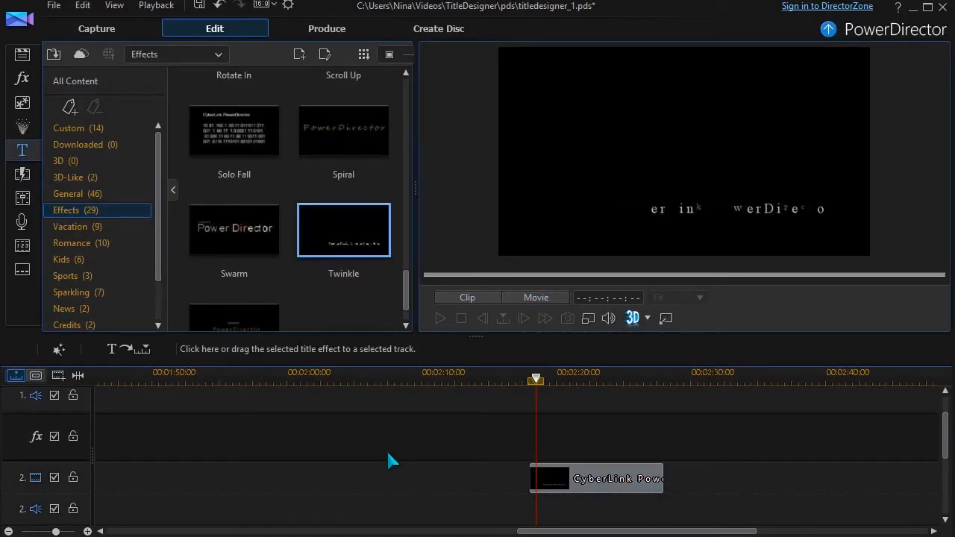
{"action": "left_click", "coordinate": [597, 478]}
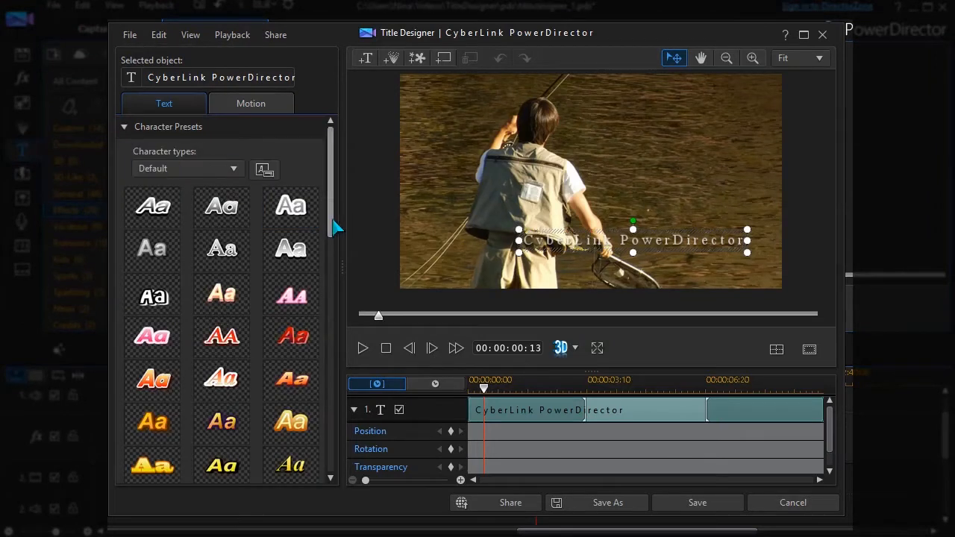
- Apply a golden character preset, retype as 'Trout for supper !', size 22, bold
{"action": "scroll", "scroll_direction": "down", "scroll_amount": 3}
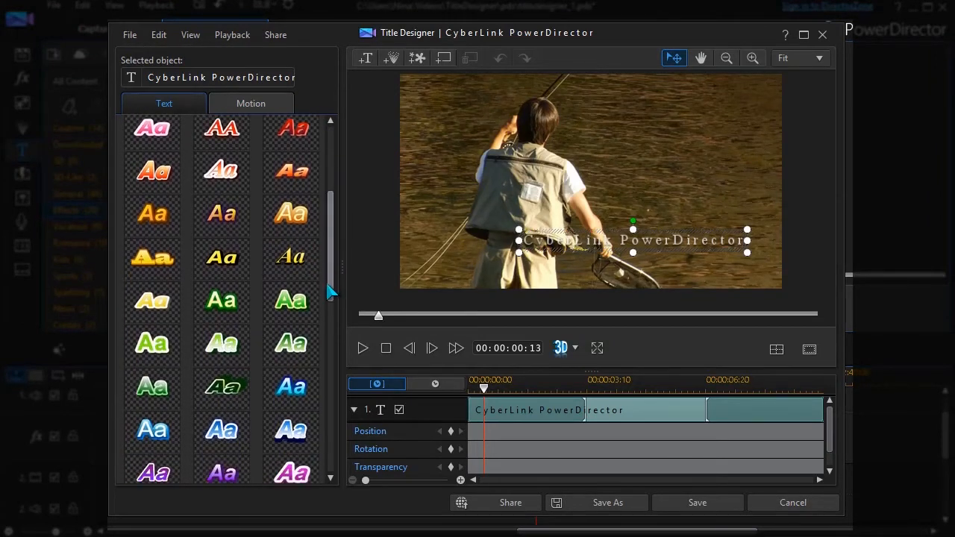
{"action": "left_click", "coordinate": [221, 214]}
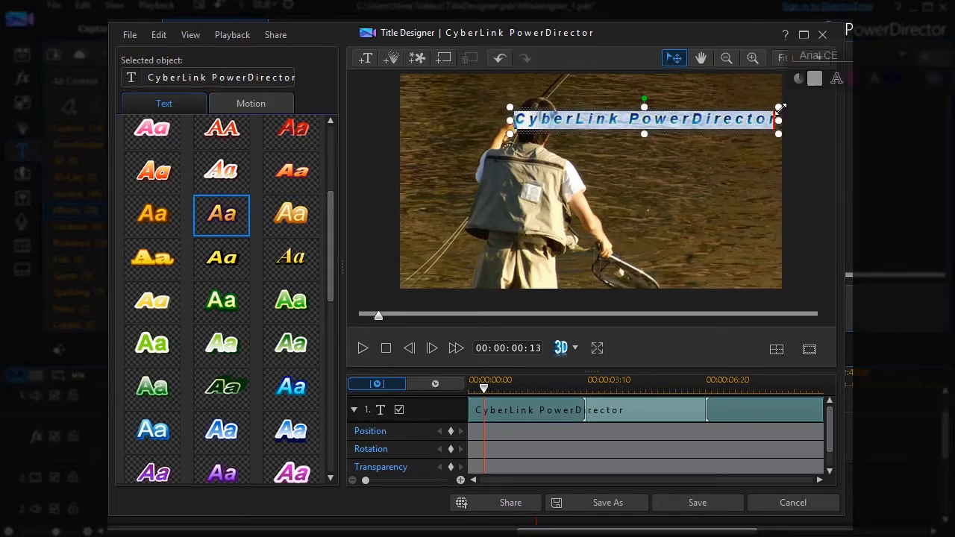
{"action": "type", "text": "Trout for supper !"}
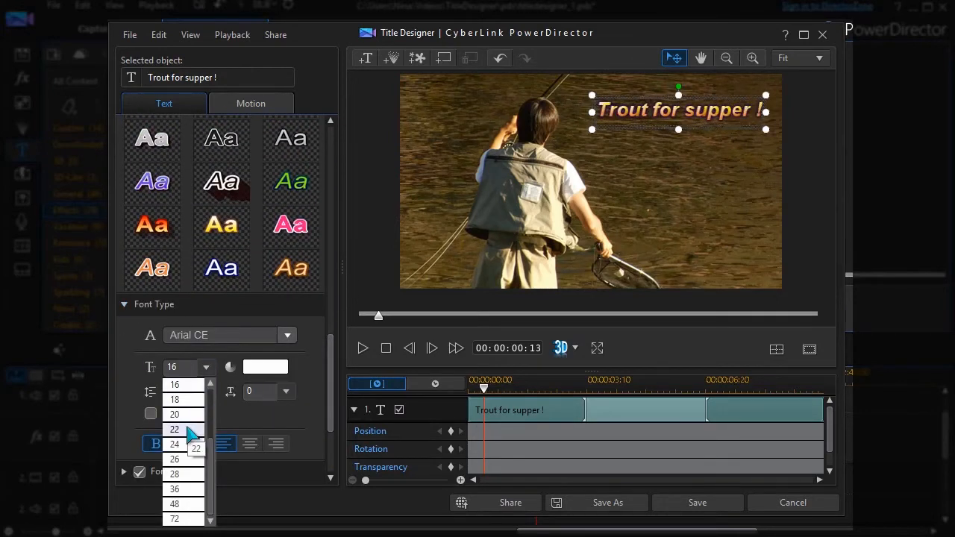
{"action": "left_click", "coordinate": [175, 429]}
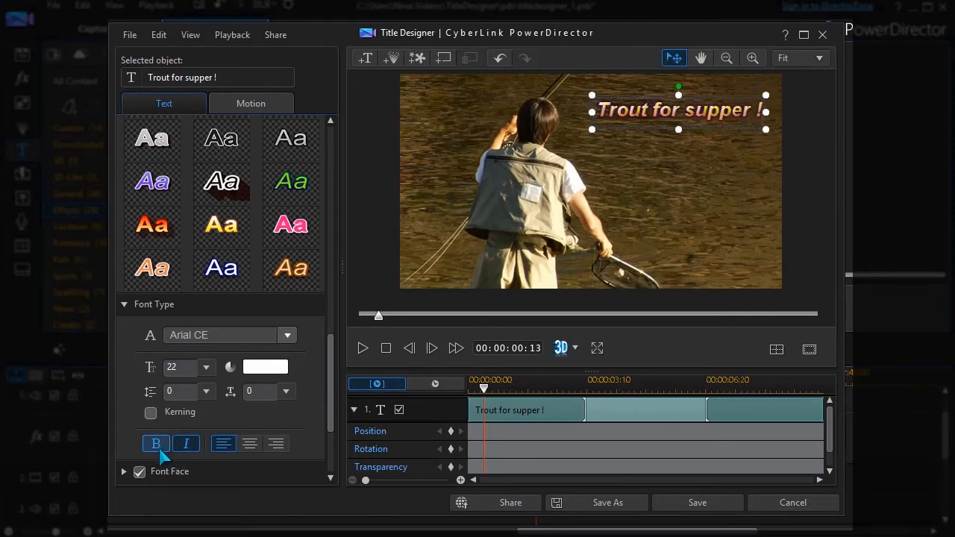
{"action": "left_click", "coordinate": [186, 443]}
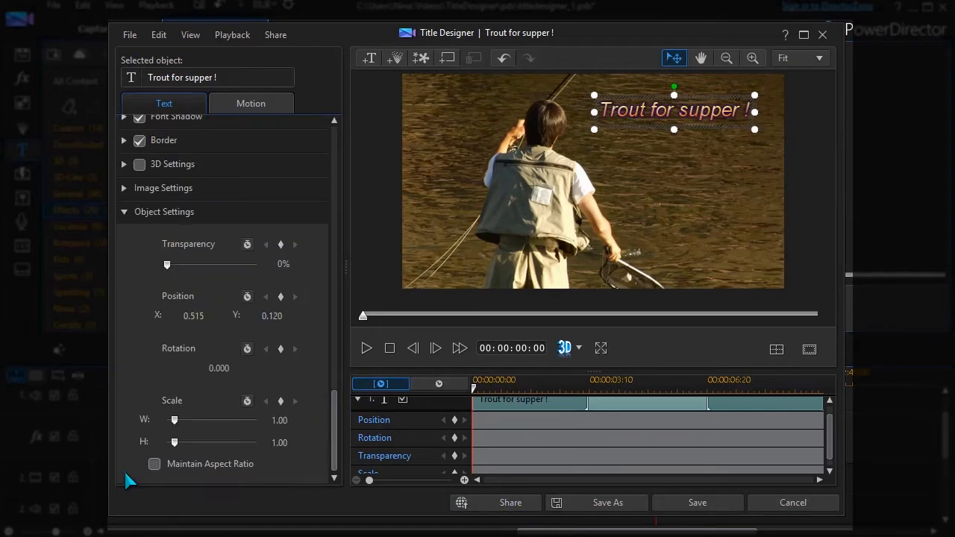
{"action": "mouse_move", "coordinate": [454, 456]}
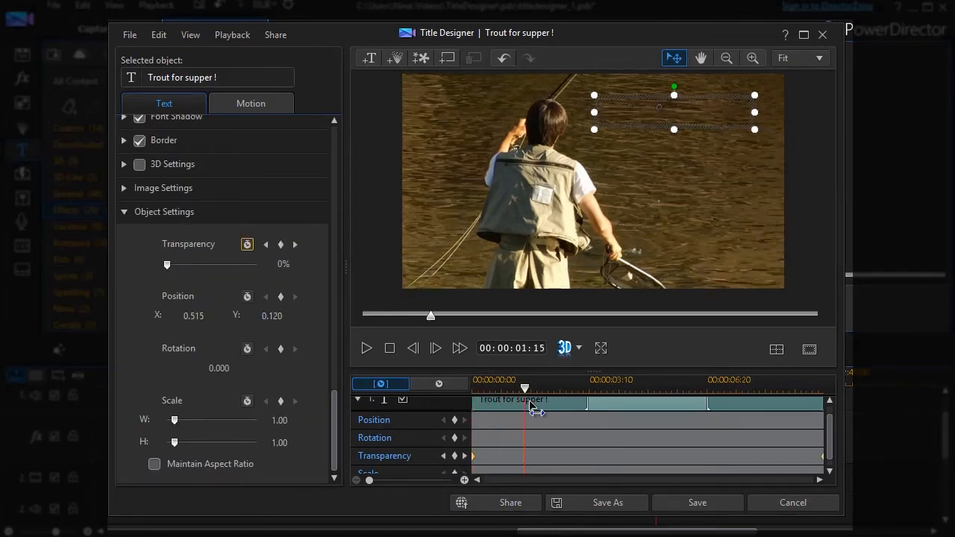
- Move the playhead to the end and key the title's transparency to 45%
{"action": "left_click_drag", "start_coordinate": [525, 388], "coordinate": [711, 388]}
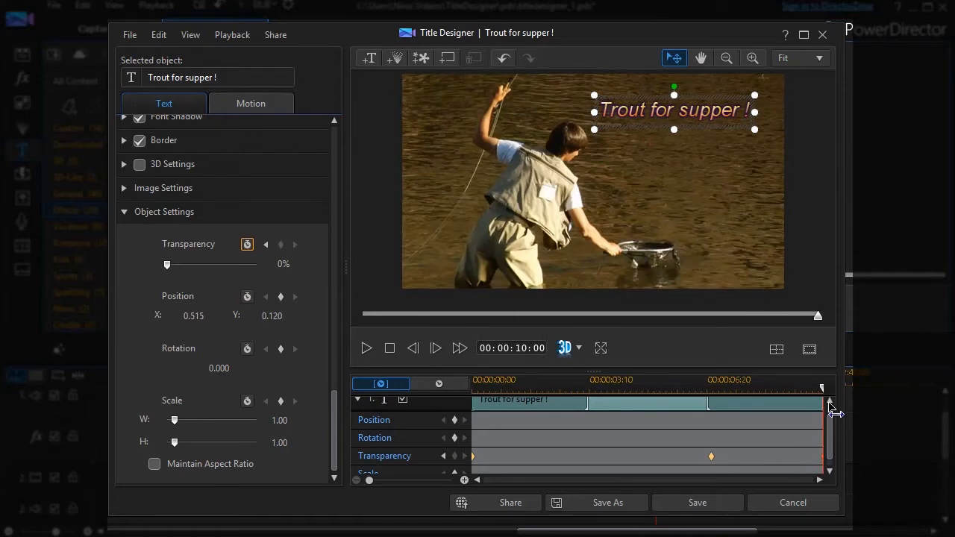
{"action": "left_click_drag", "start_coordinate": [167, 264], "coordinate": [209, 264]}
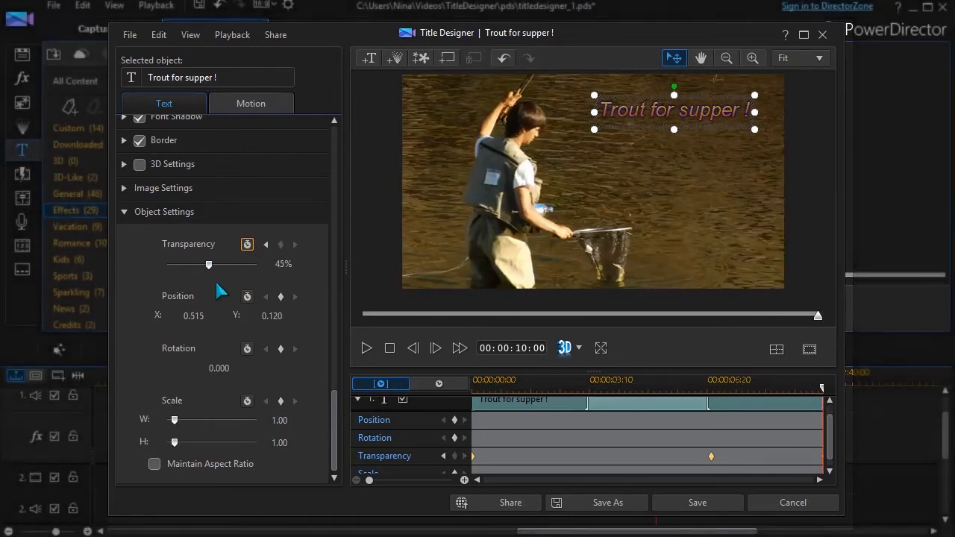
{"action": "left_click_drag", "start_coordinate": [209, 264], "coordinate": [256, 264]}
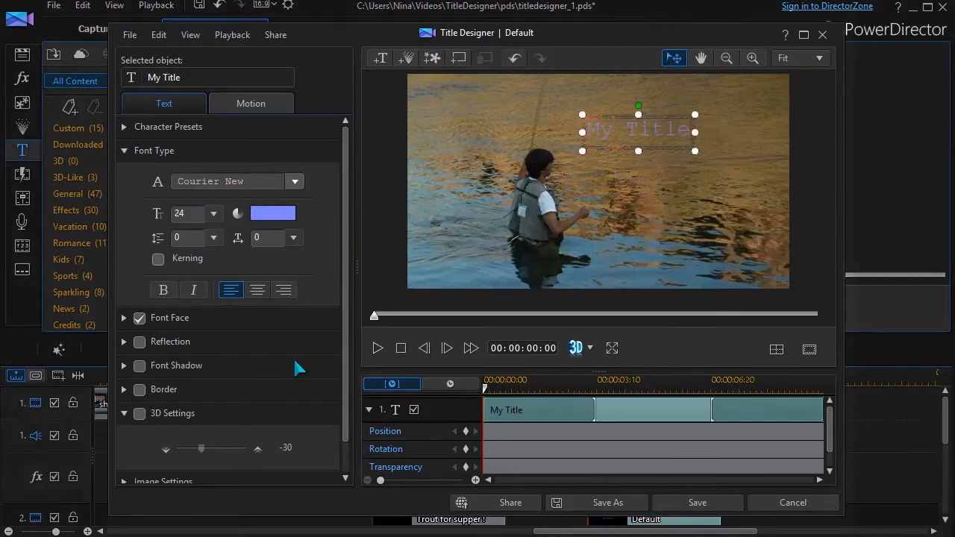
- Change the new title's font to Balloon BD BT from the font list
{"action": "left_click", "coordinate": [294, 182]}
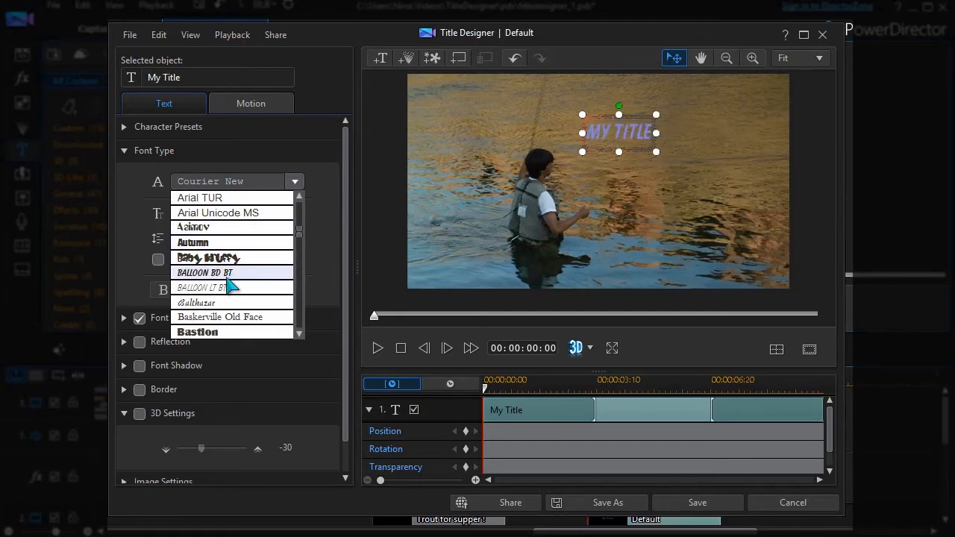
{"action": "left_click", "coordinate": [197, 332]}
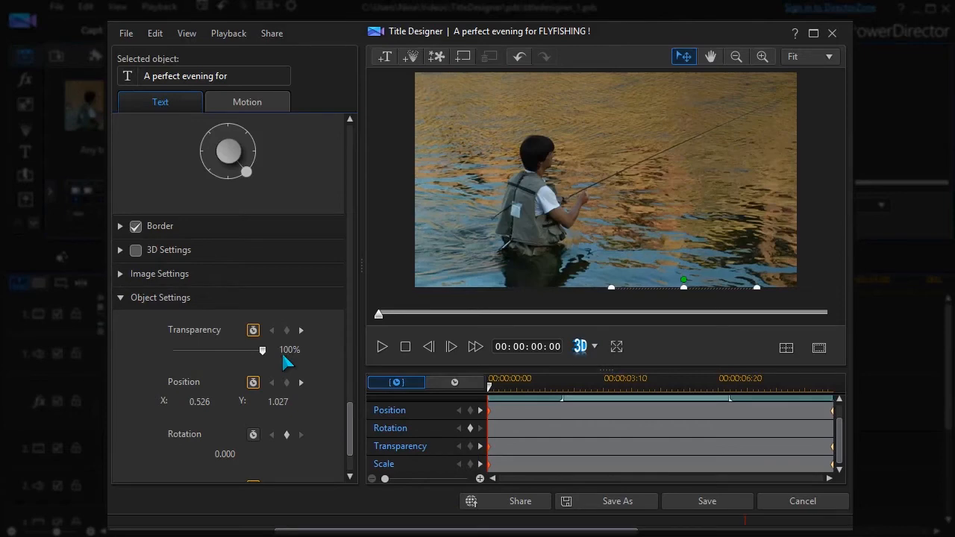
- Set 100% transparency at the title's start keyframe, then stop the movie preview
{"action": "left_click_drag", "start_coordinate": [488, 386], "coordinate": [551, 386]}
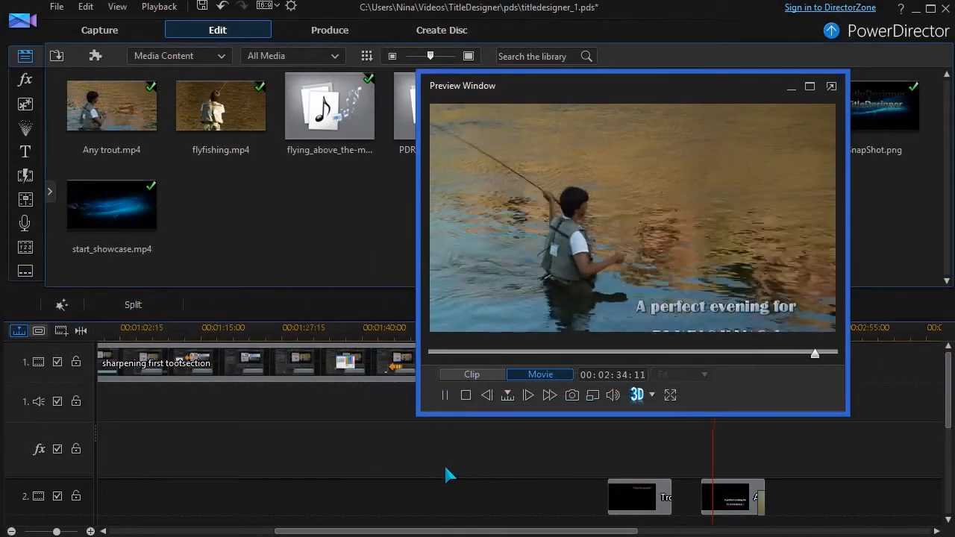
{"action": "left_click", "coordinate": [528, 394]}
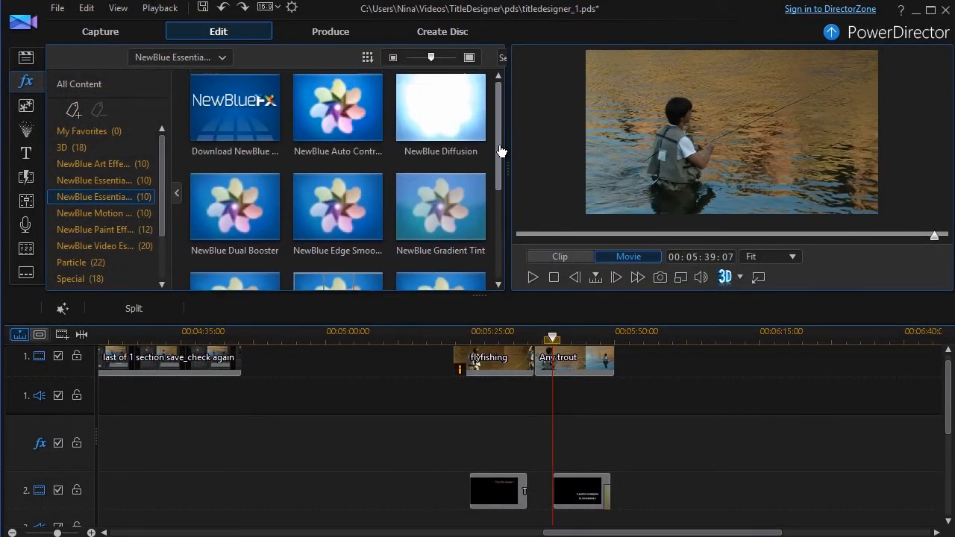
{"action": "mouse_move", "coordinate": [440, 207]}
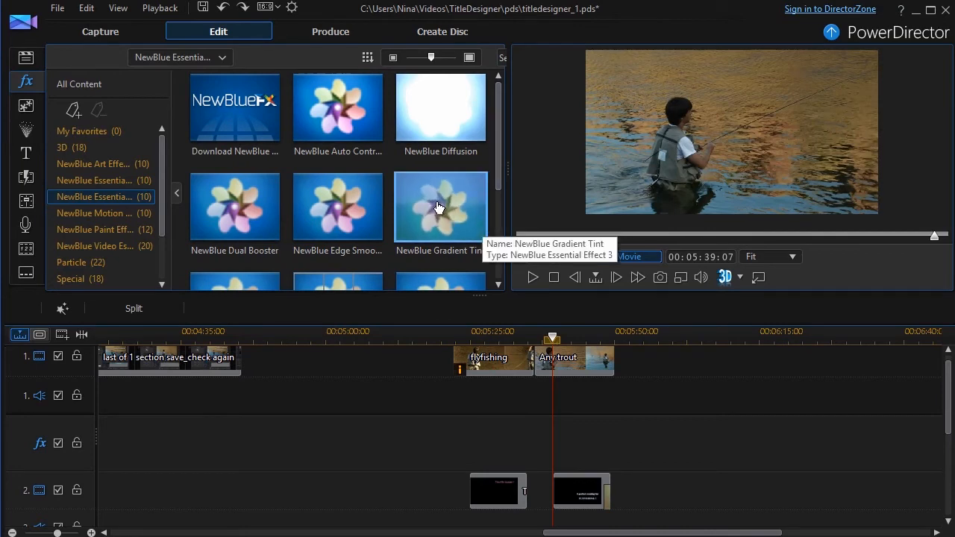